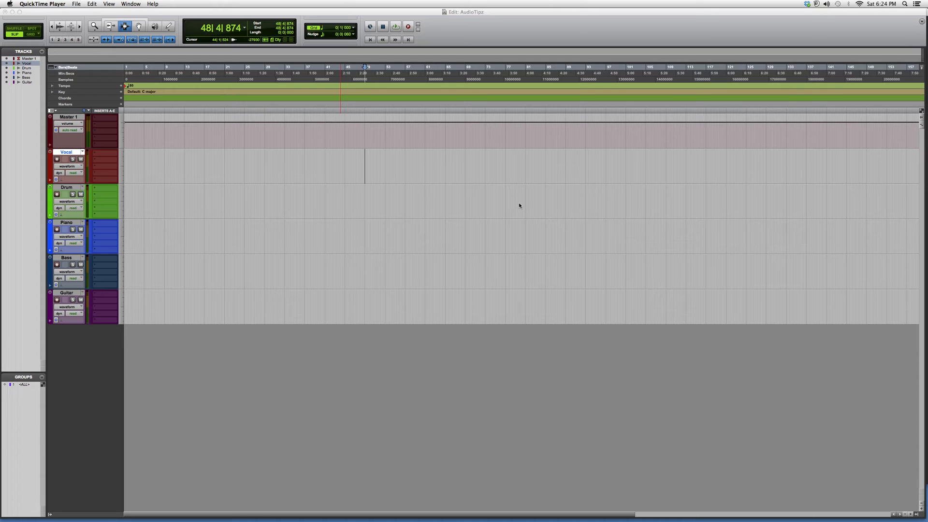
mouse_move(531, 202)
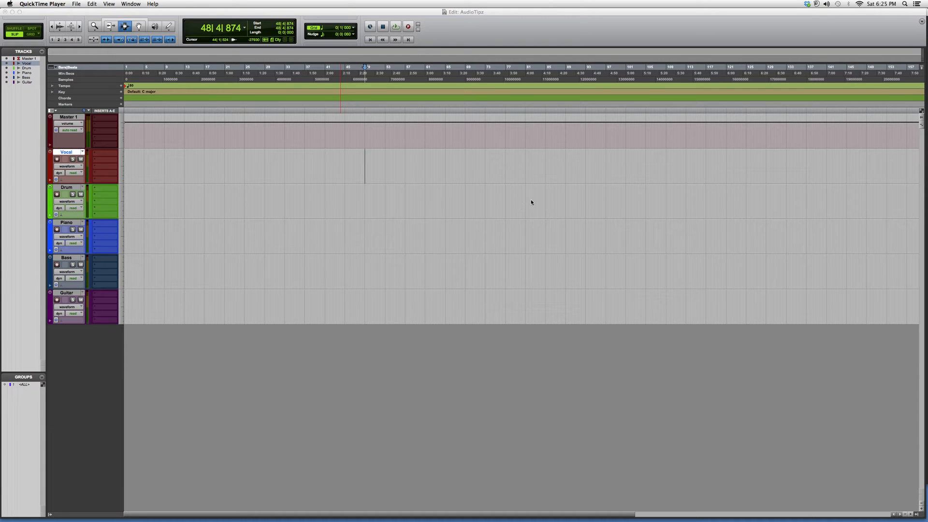
Show the EQ plug-in choices for the Vocal track's first insert slot.
left_click(104, 153)
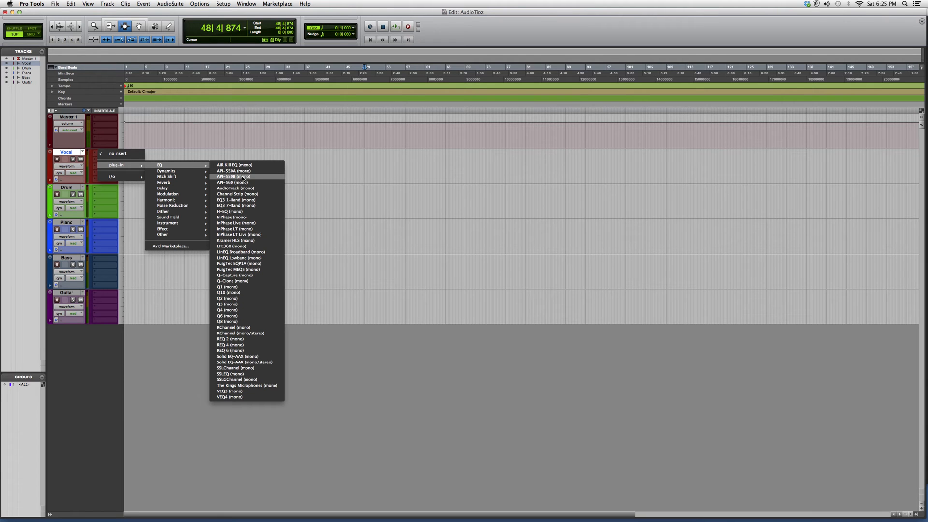
mouse_move(231, 216)
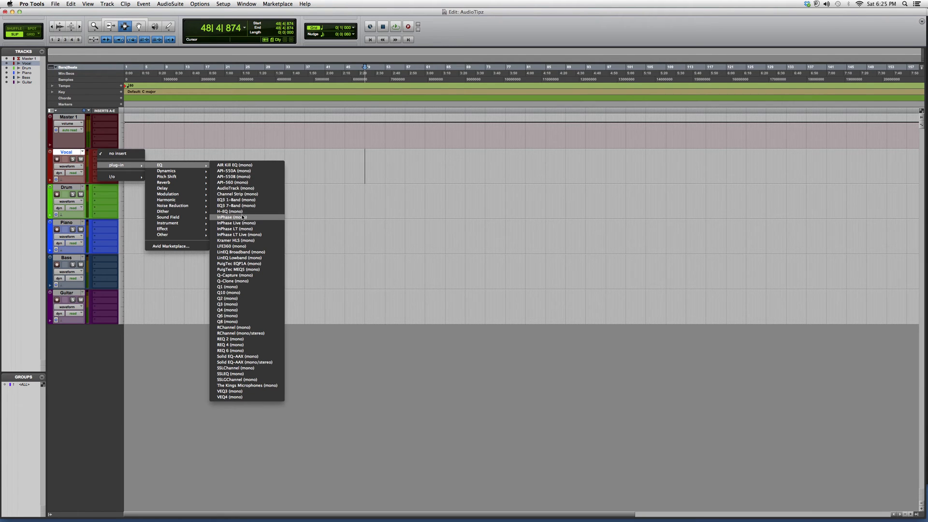
Insert InPhase (mono) on the Vocal track so its plug-in window appears.
left_click(231, 218)
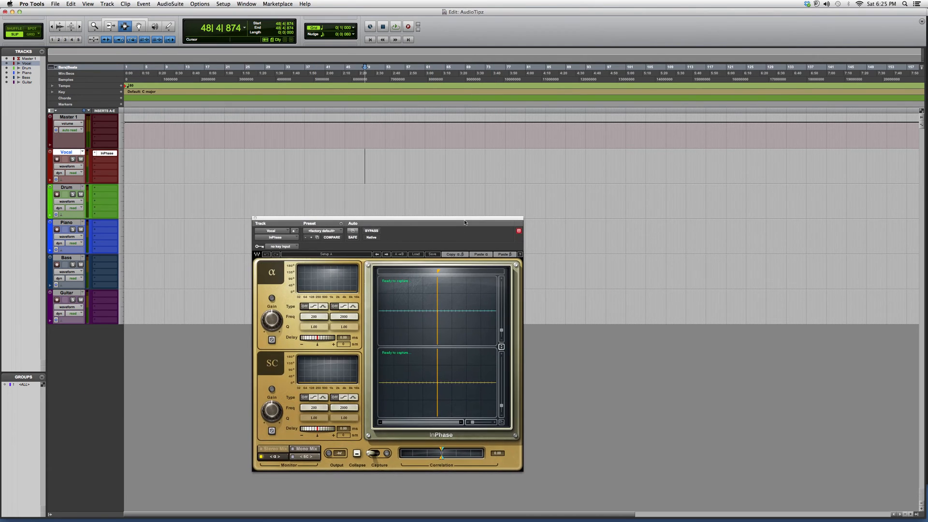
mouse_move(435, 417)
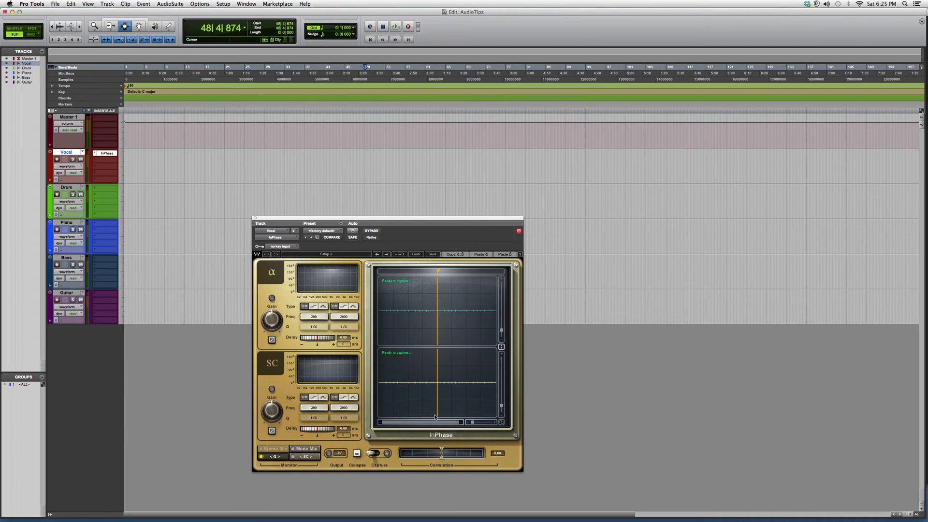
mouse_move(393, 284)
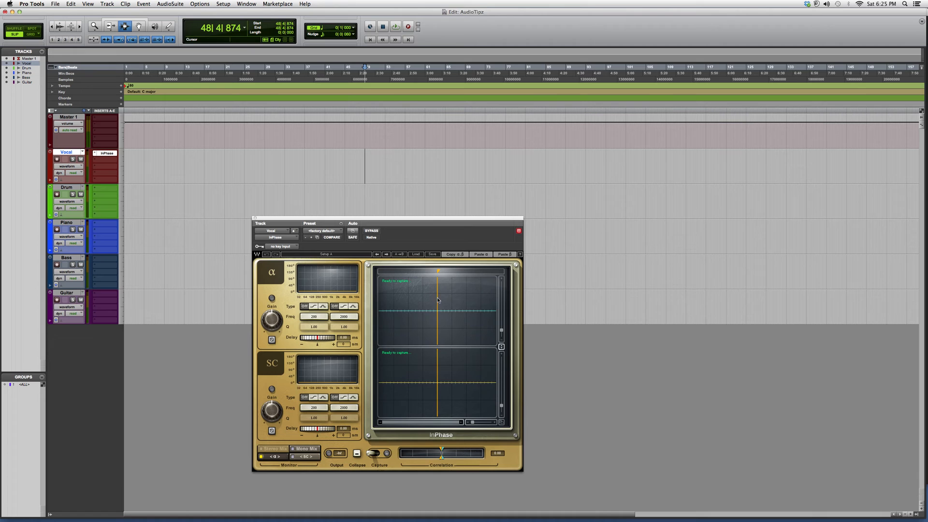
mouse_move(425, 379)
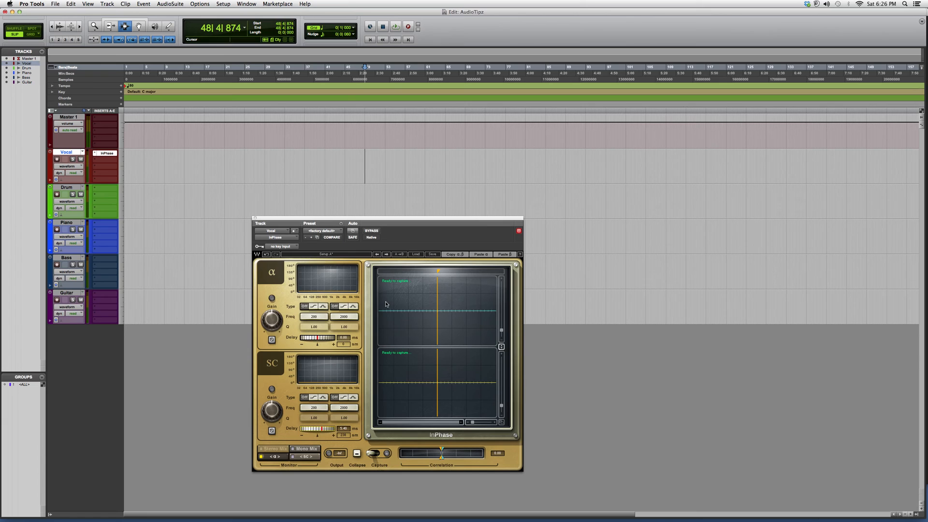
mouse_move(384, 301)
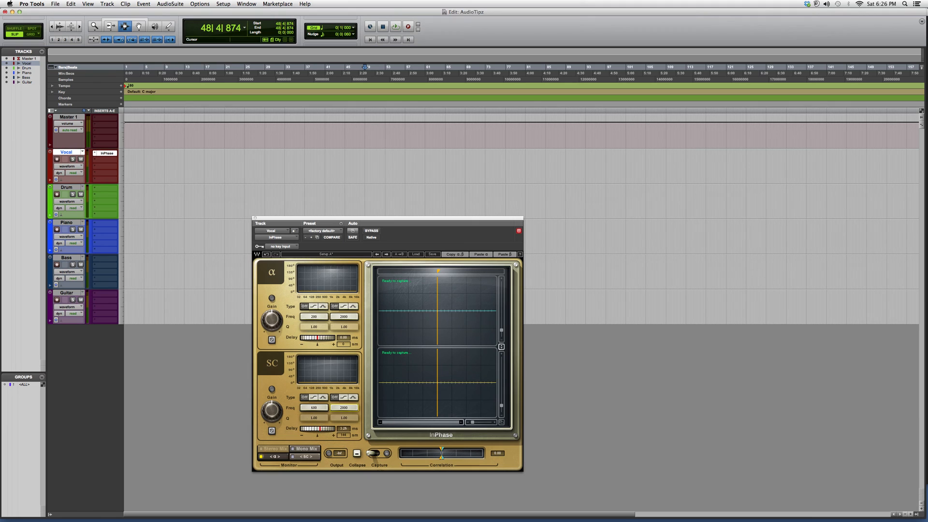
Enable the InPhase SC band filter so its response curve appears.
left_click(354, 397)
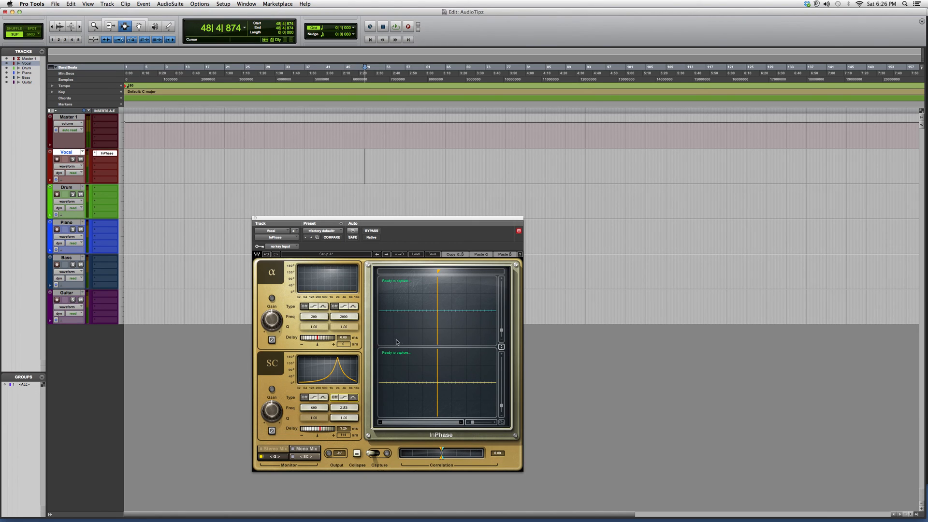
mouse_move(406, 339)
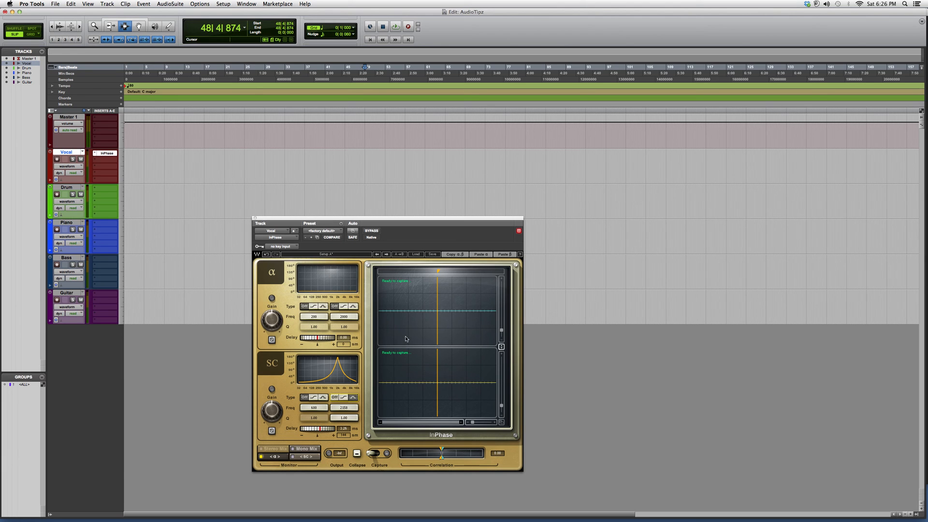
mouse_move(455, 305)
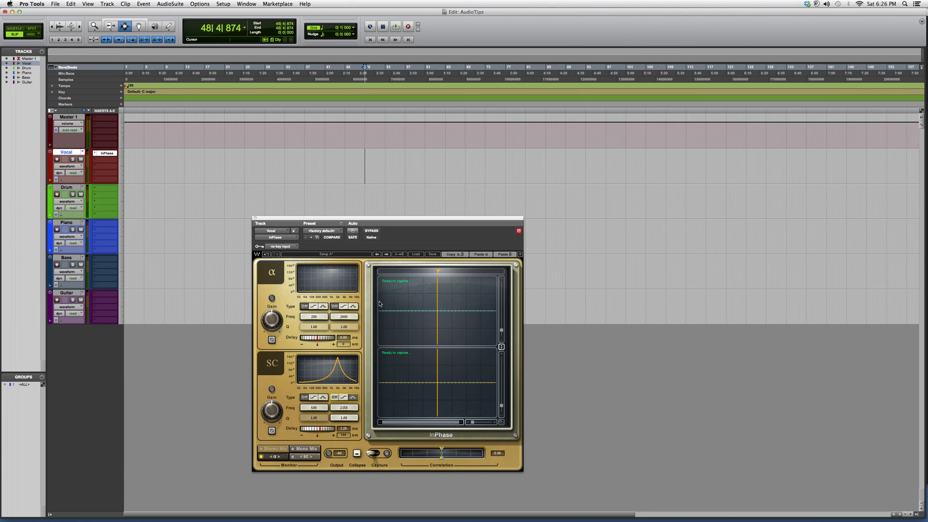
mouse_move(445, 293)
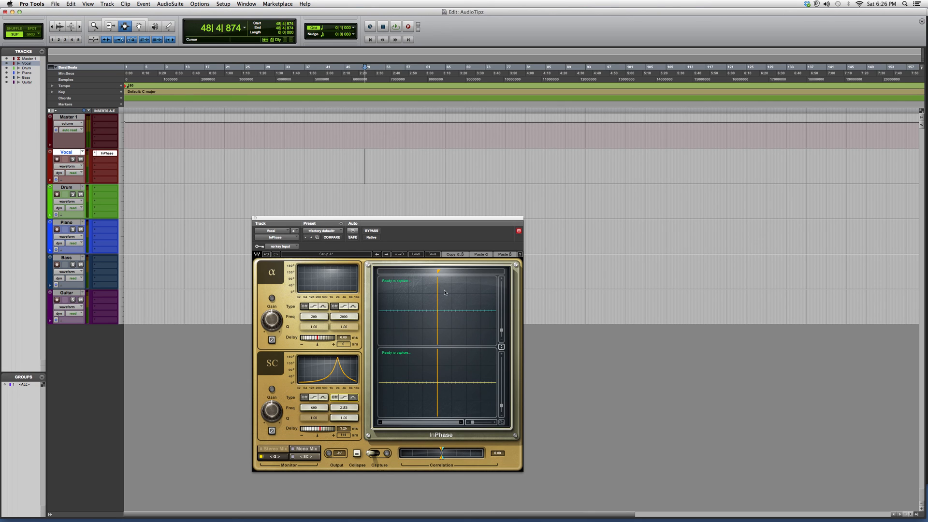